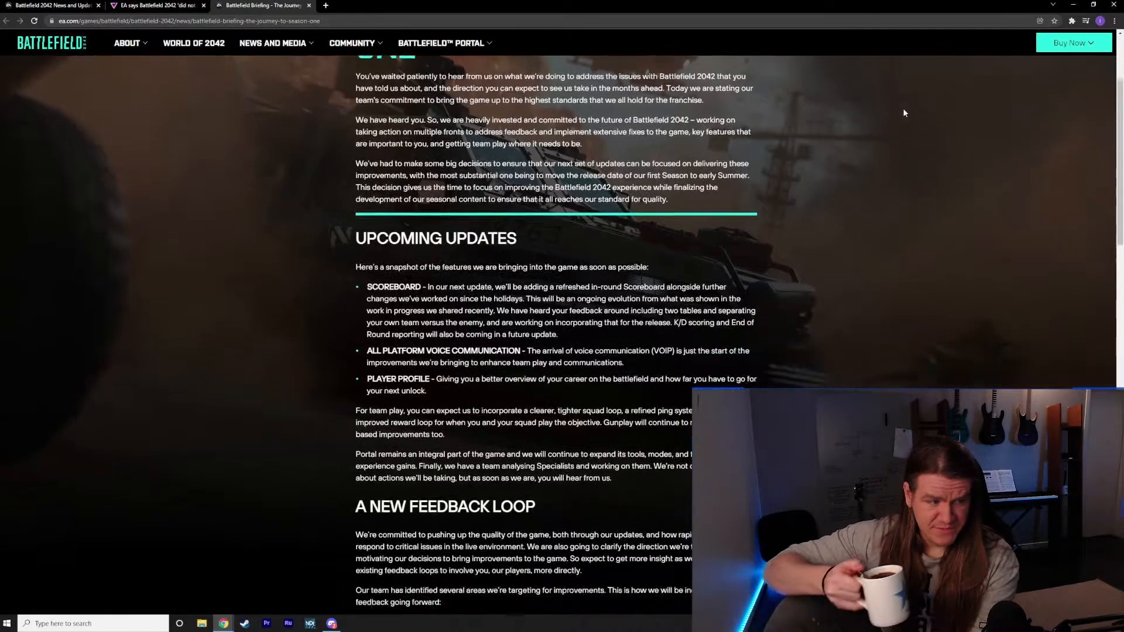
# Step: Scroll through the EA 'Journey to Season One' briefing while commenting on it
pyautogui.scroll(-3)
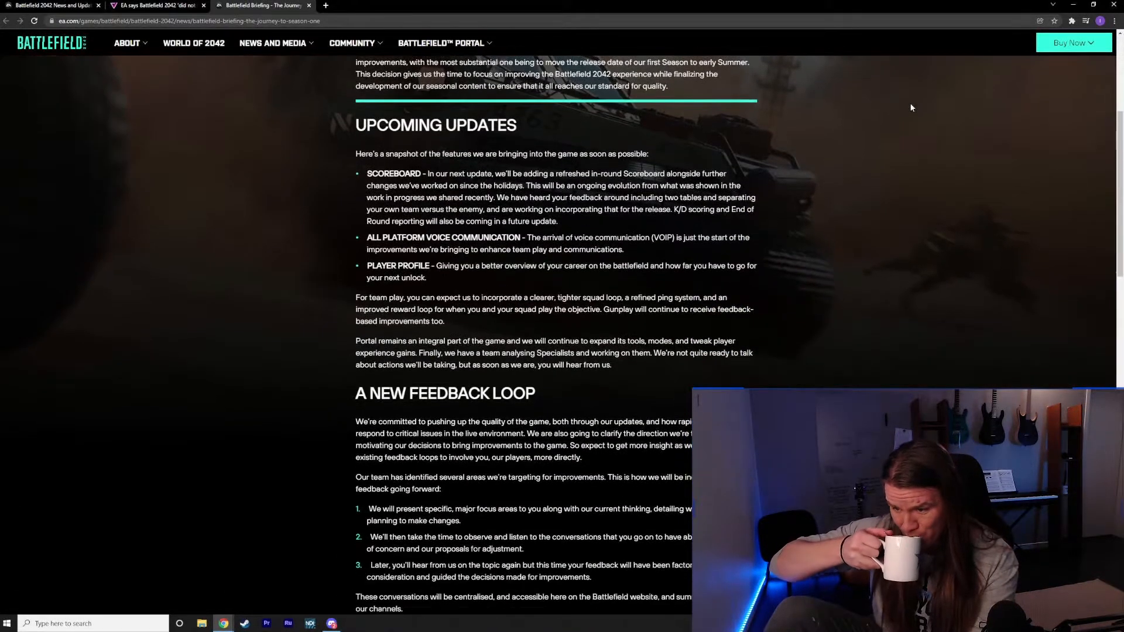
pyautogui.scroll(-3)
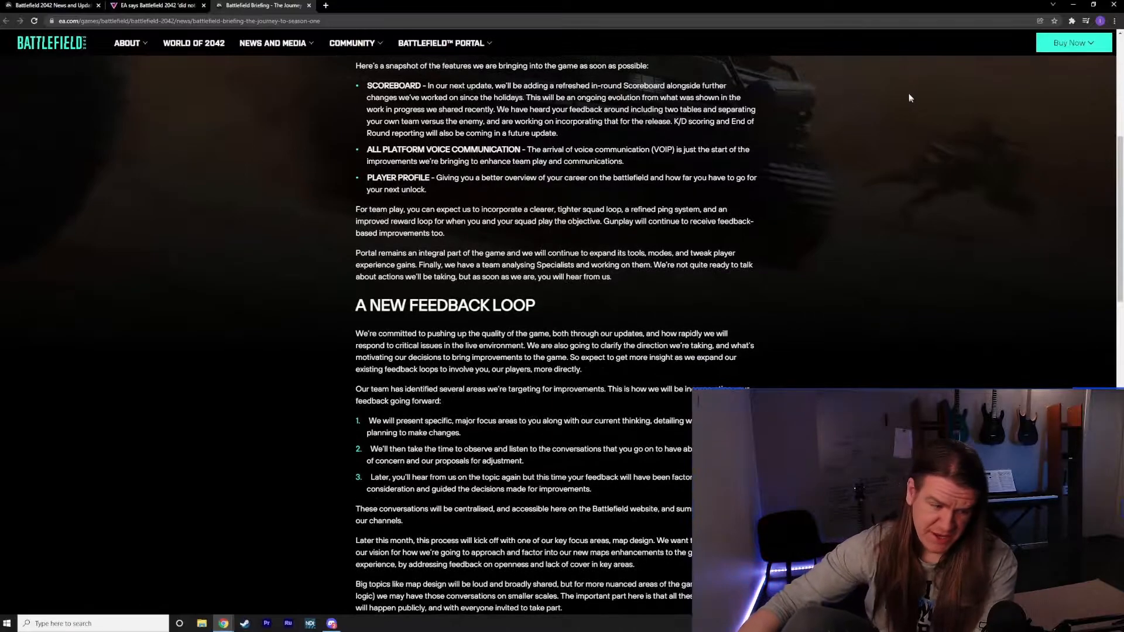
pyautogui.scroll(-3)
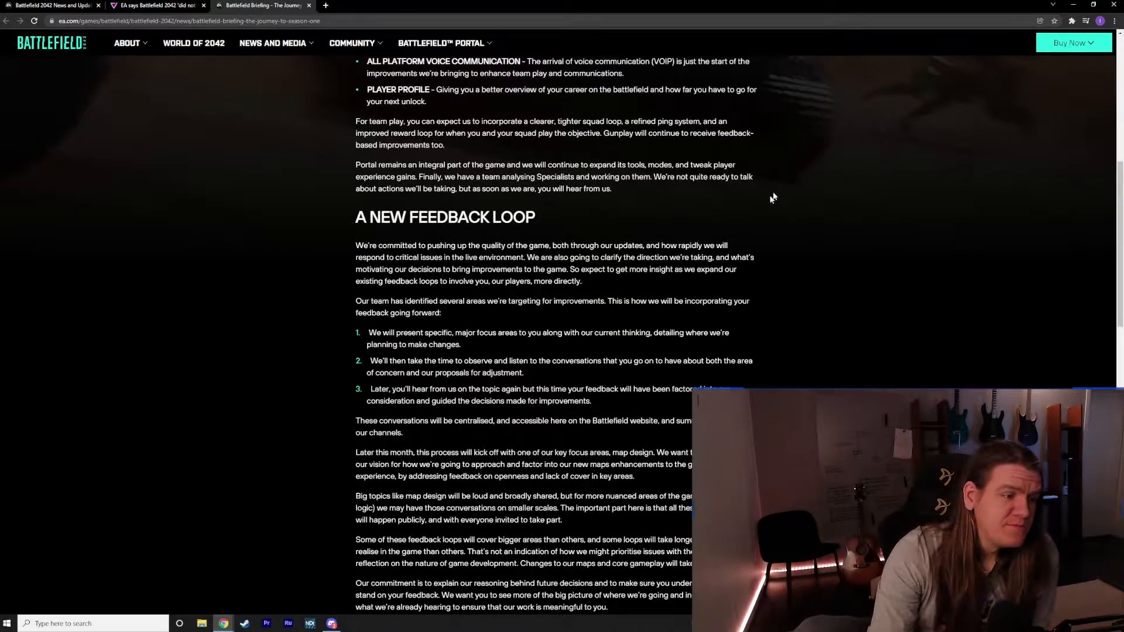
pyautogui.scroll(-3)
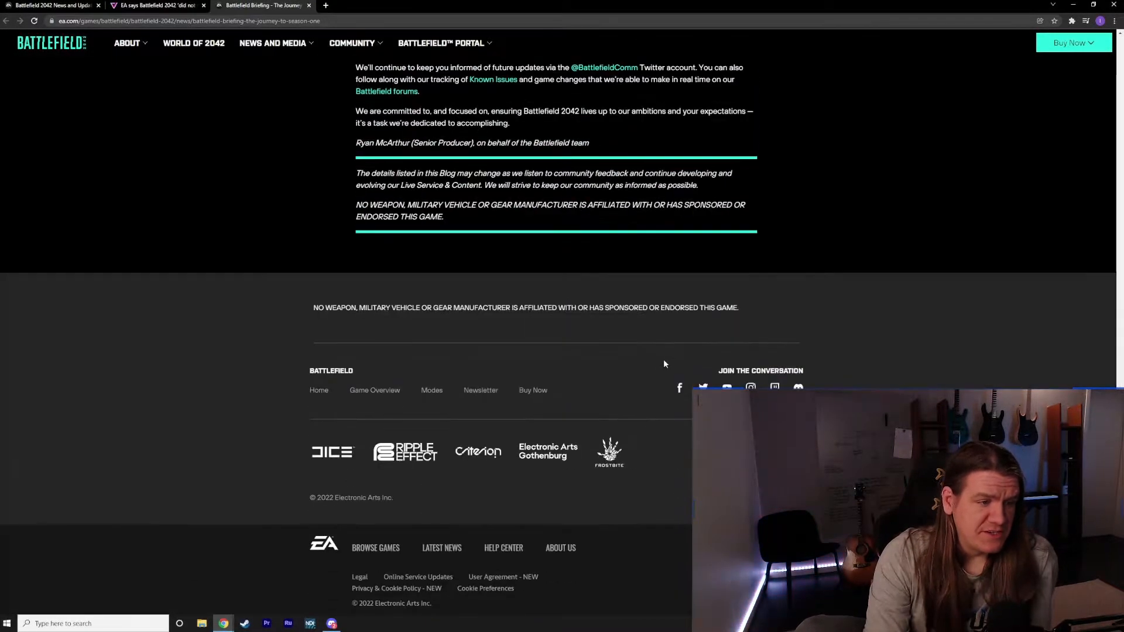
pyautogui.scroll(3)
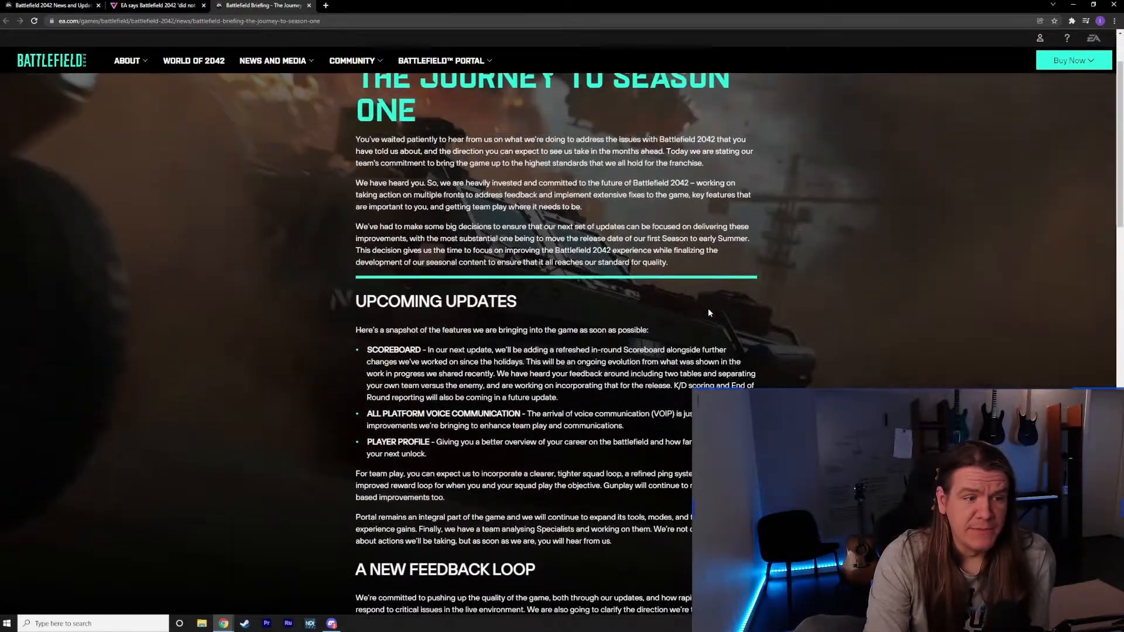
pyautogui.scroll(-3)
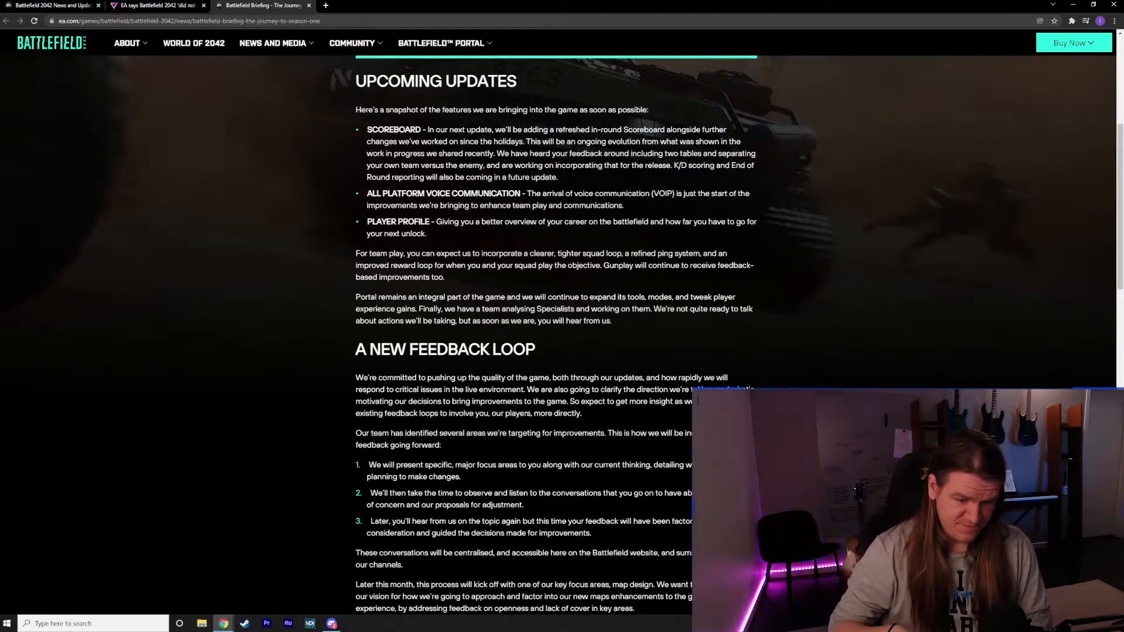
pyautogui.scroll(-3)
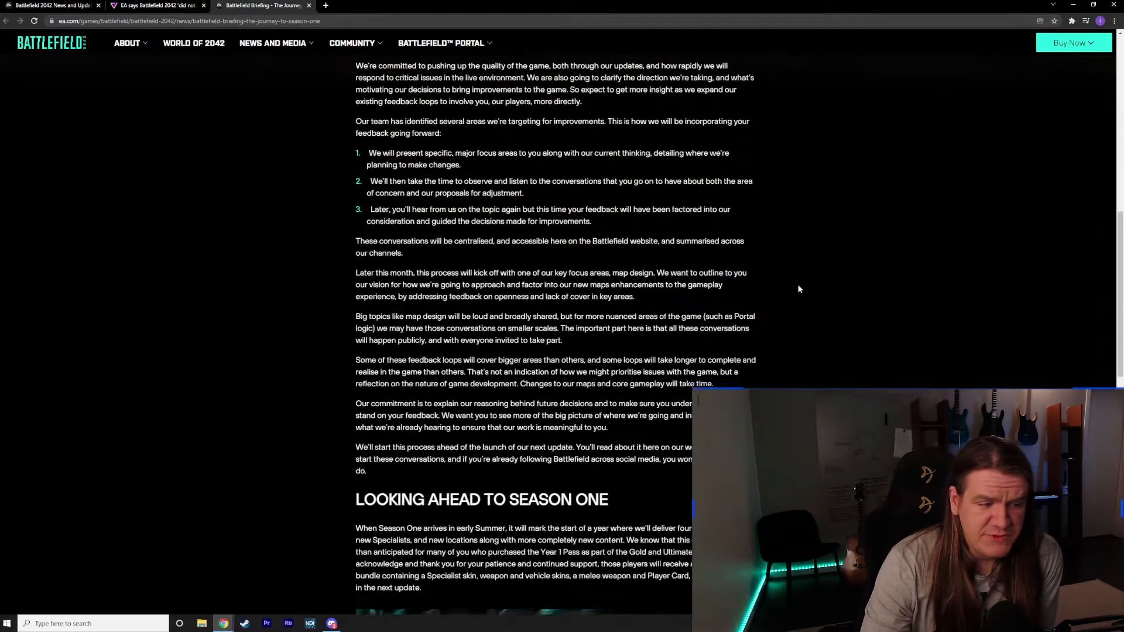
pyautogui.scroll(3)
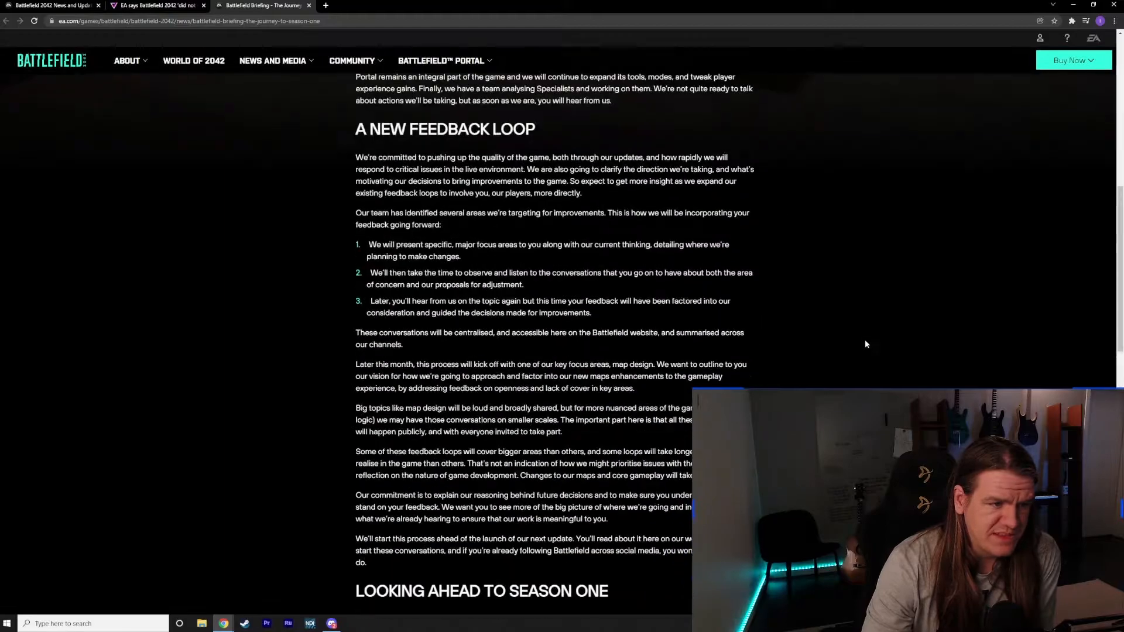
pyautogui.scroll(3)
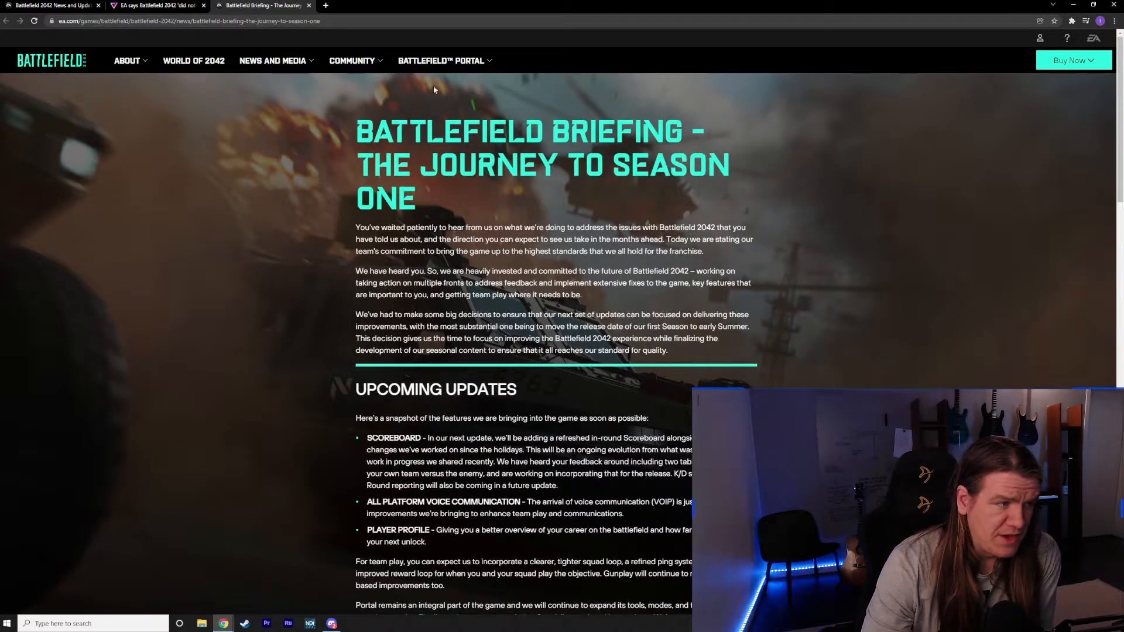
# Step: Read The Verge's 'EA says Battlefield 2042 did not meet expectations' article, then show the Battlefield News listing
pyautogui.click(155, 5)
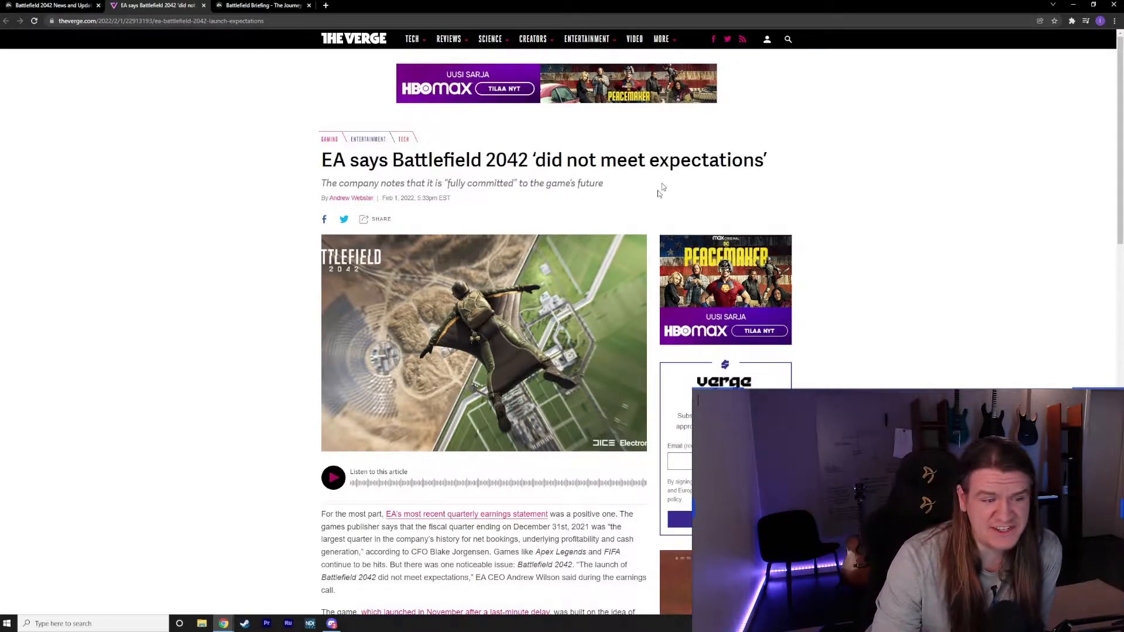
pyautogui.scroll(-3)
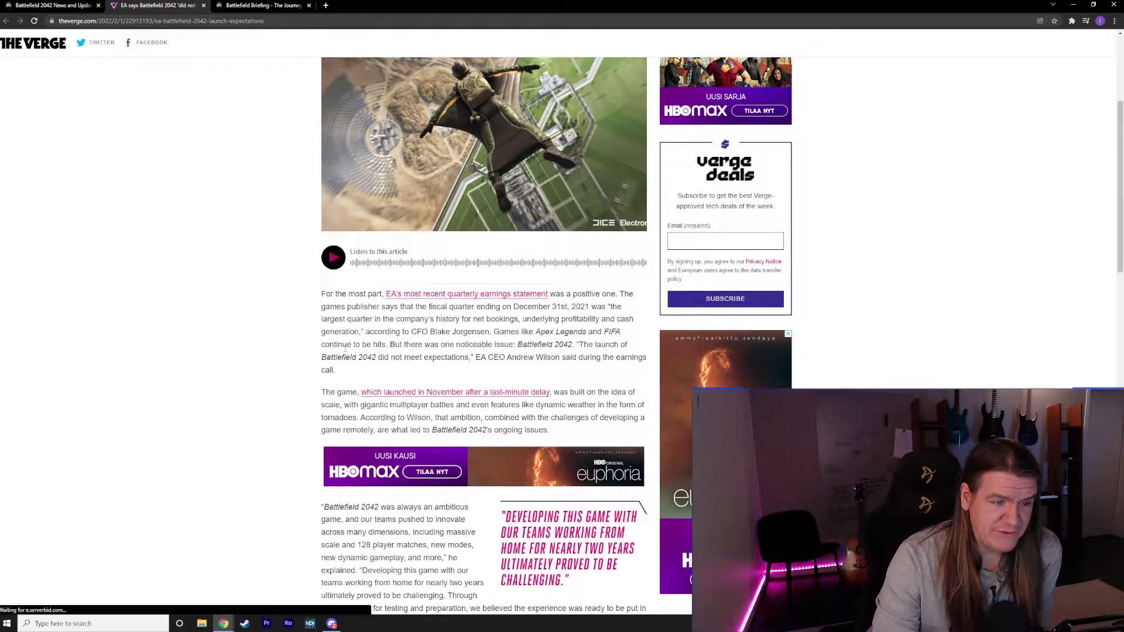
pyautogui.scroll(-3)
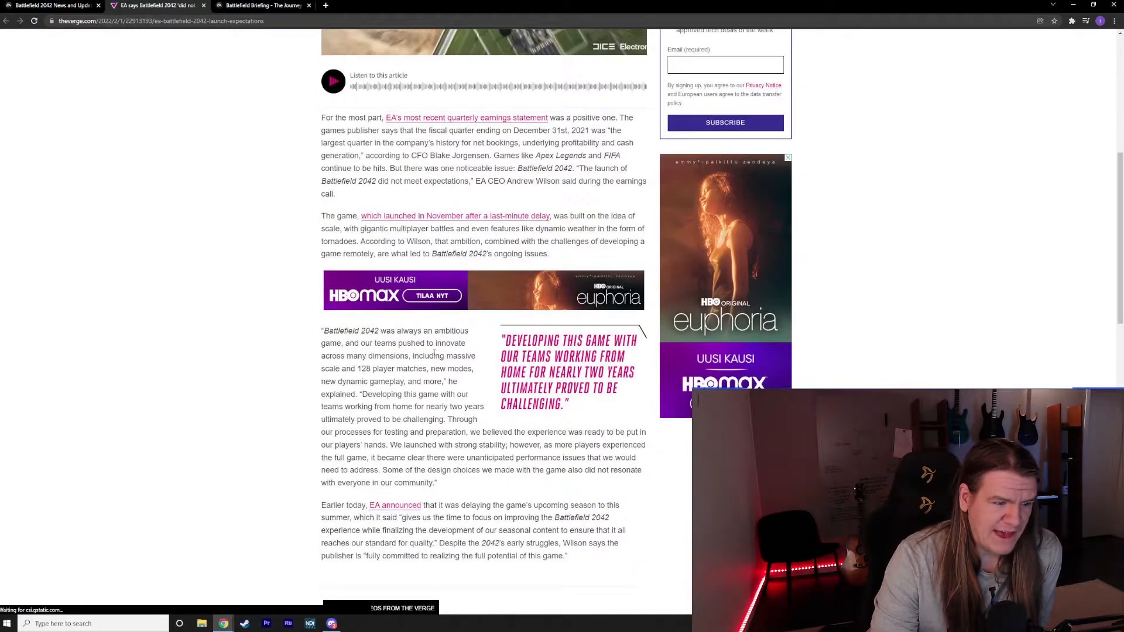
pyautogui.scroll(-3)
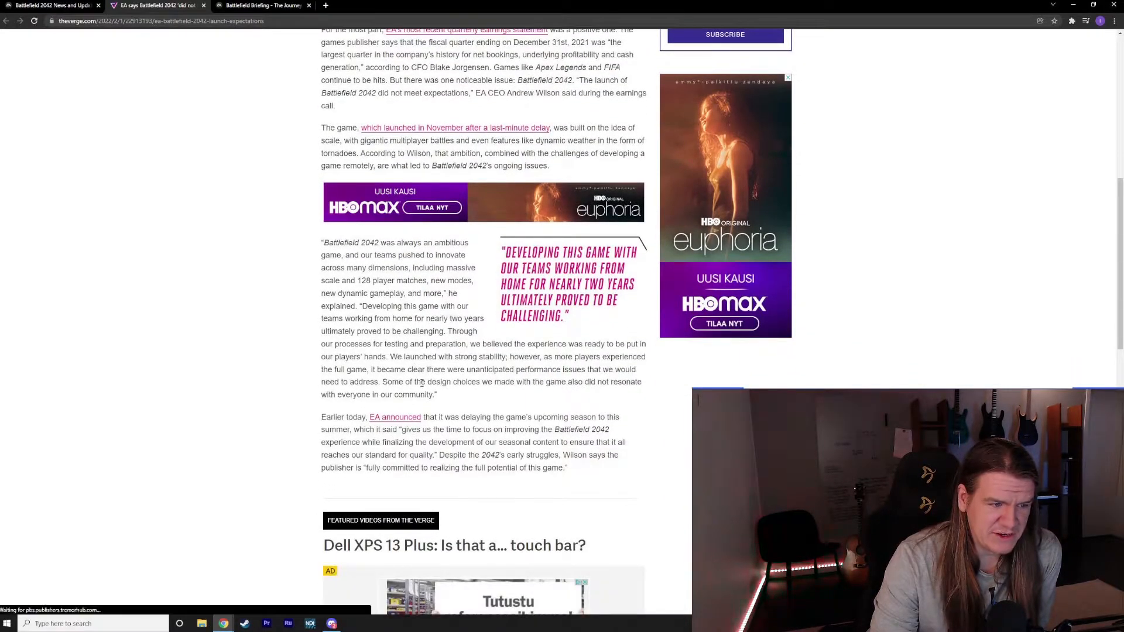
pyautogui.scroll(-3)
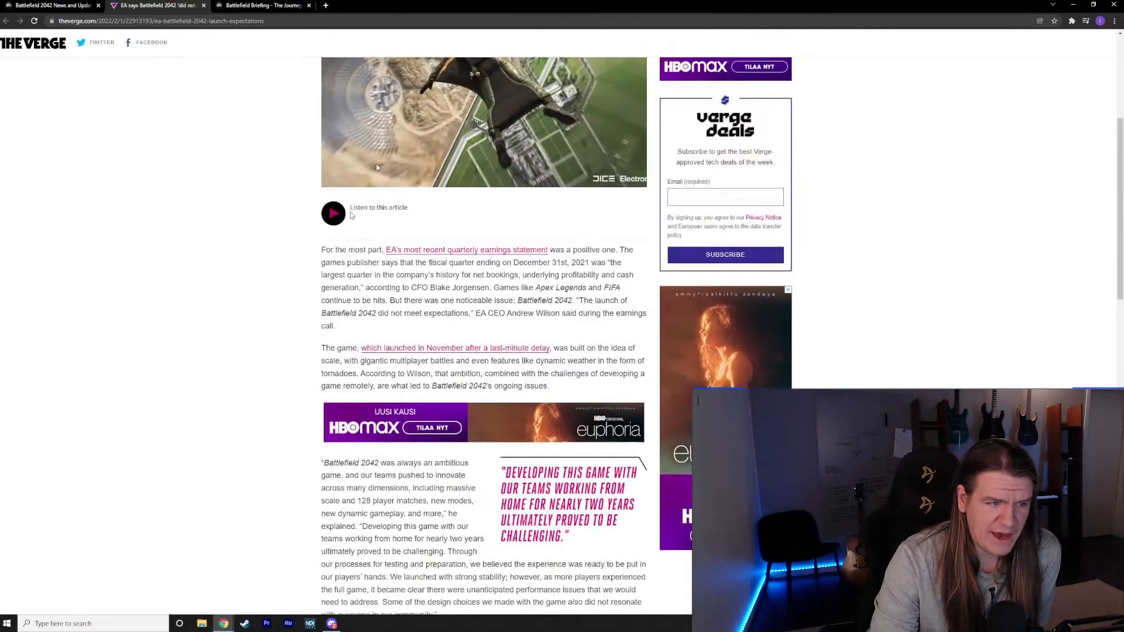
pyautogui.click(268, 5)
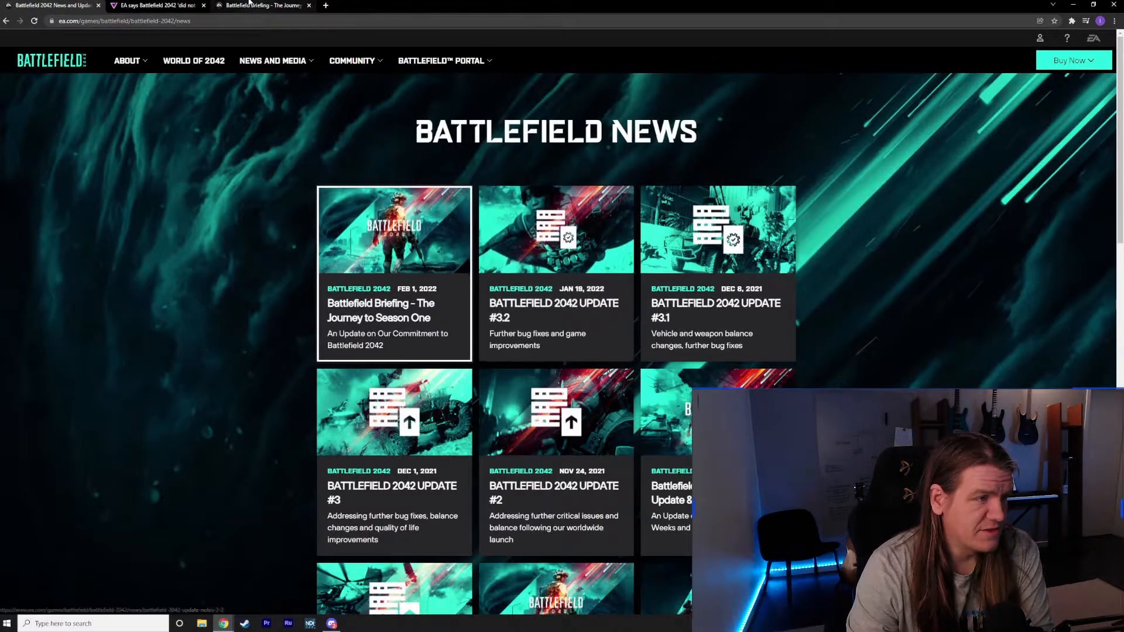
# Step: Reopen the 'Journey to Season One' briefing and skim it down to the footer and back up
pyautogui.click(382, 312)
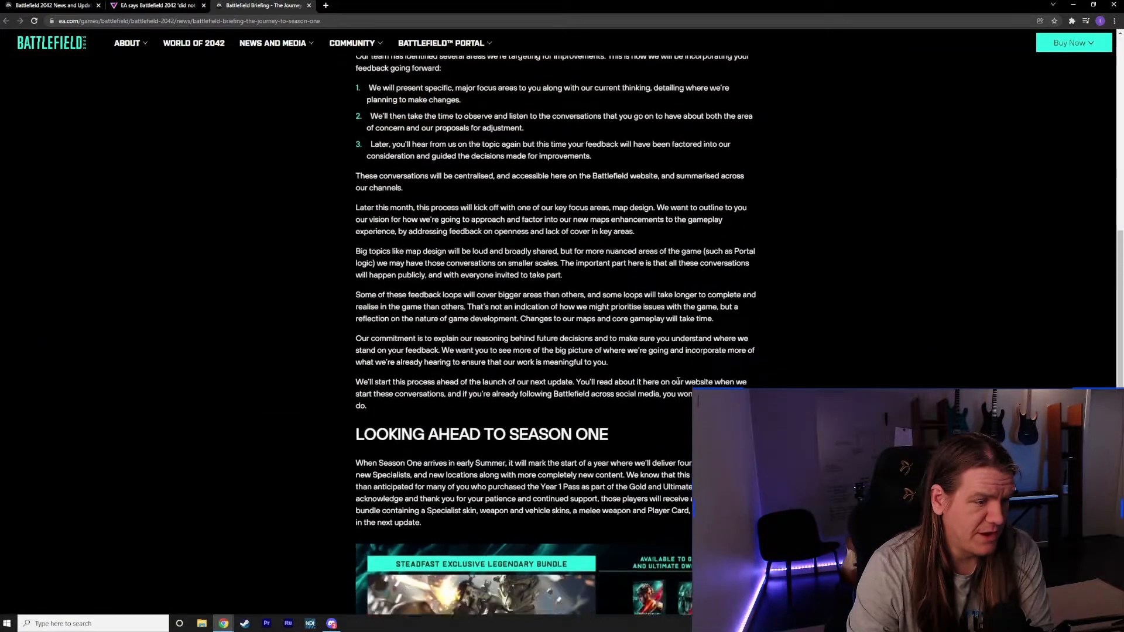
pyautogui.scroll(3)
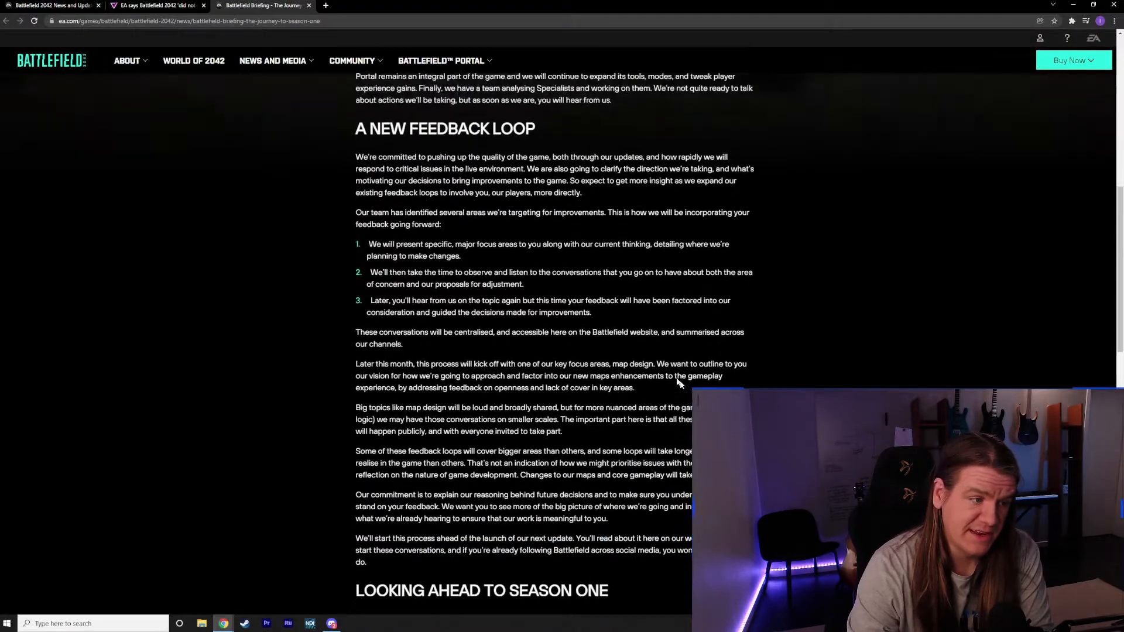
pyautogui.scroll(-3)
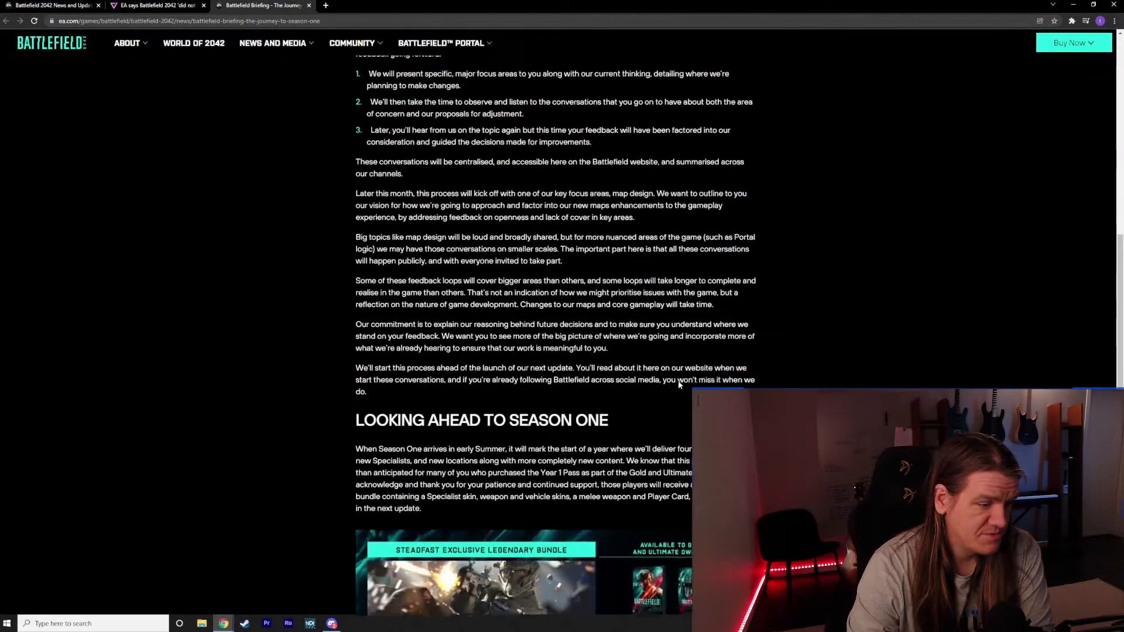
pyautogui.scroll(-3)
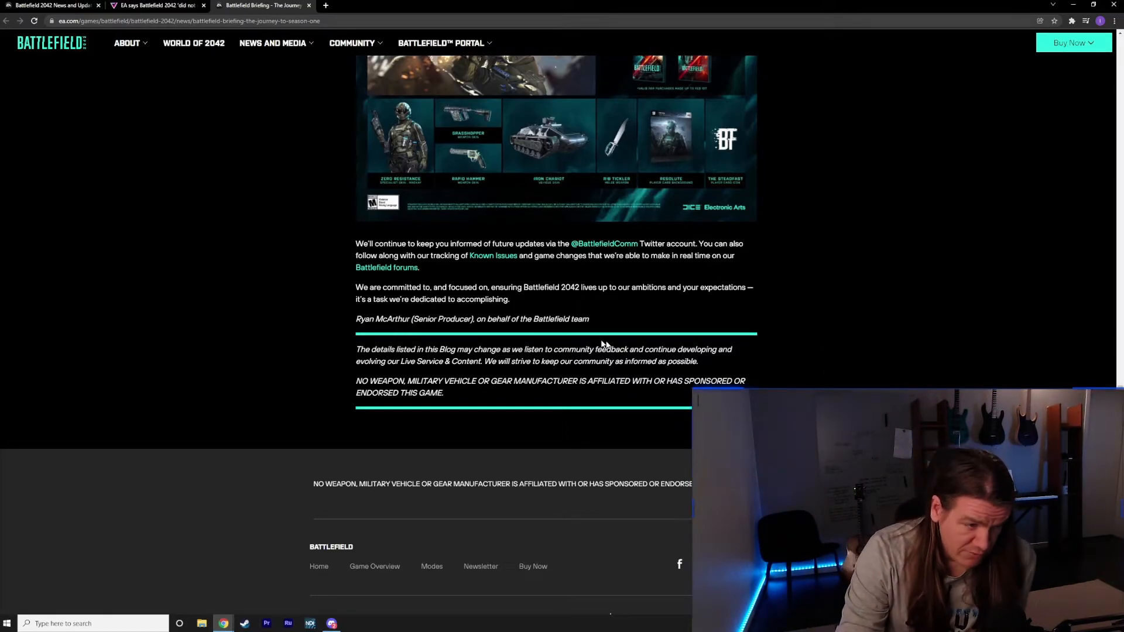
pyautogui.scroll(3)
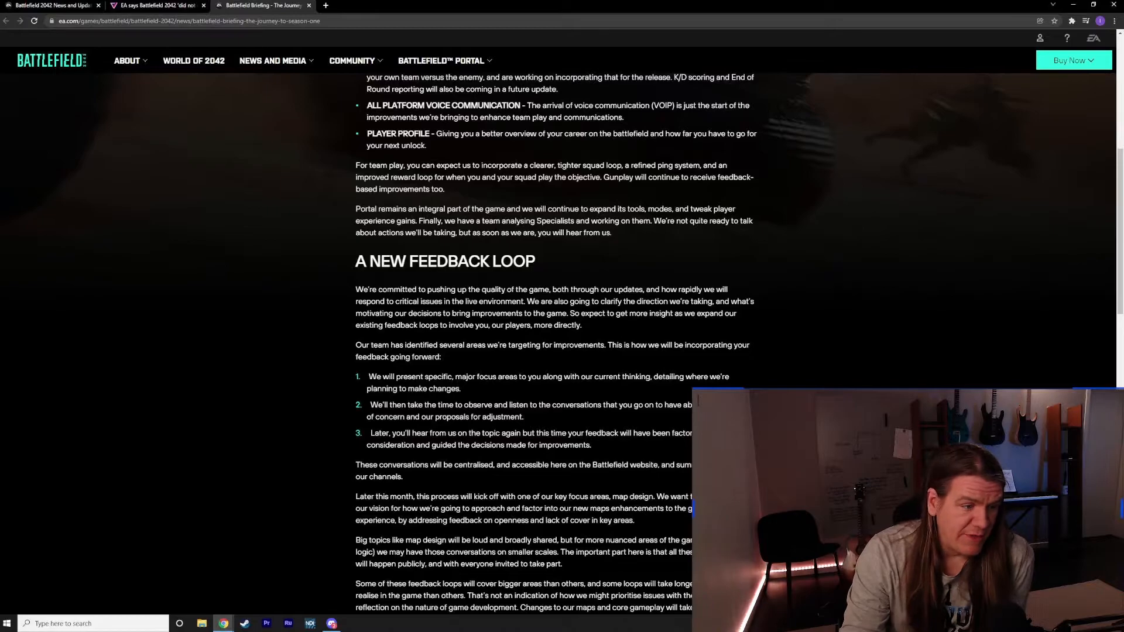
pyautogui.scroll(3)
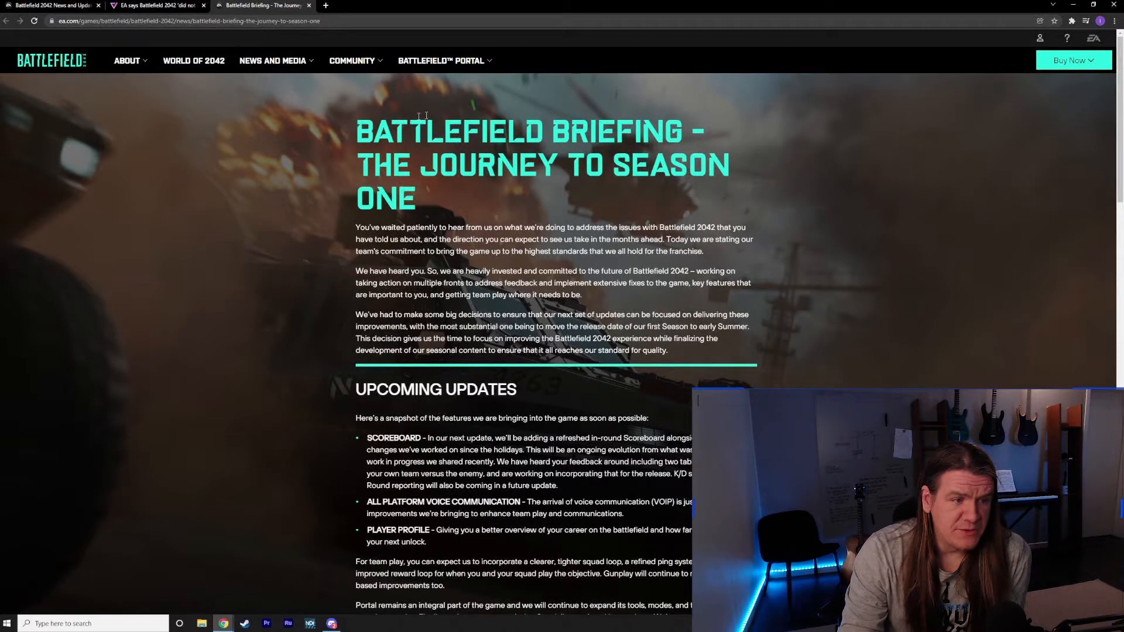
pyautogui.scroll(-3)
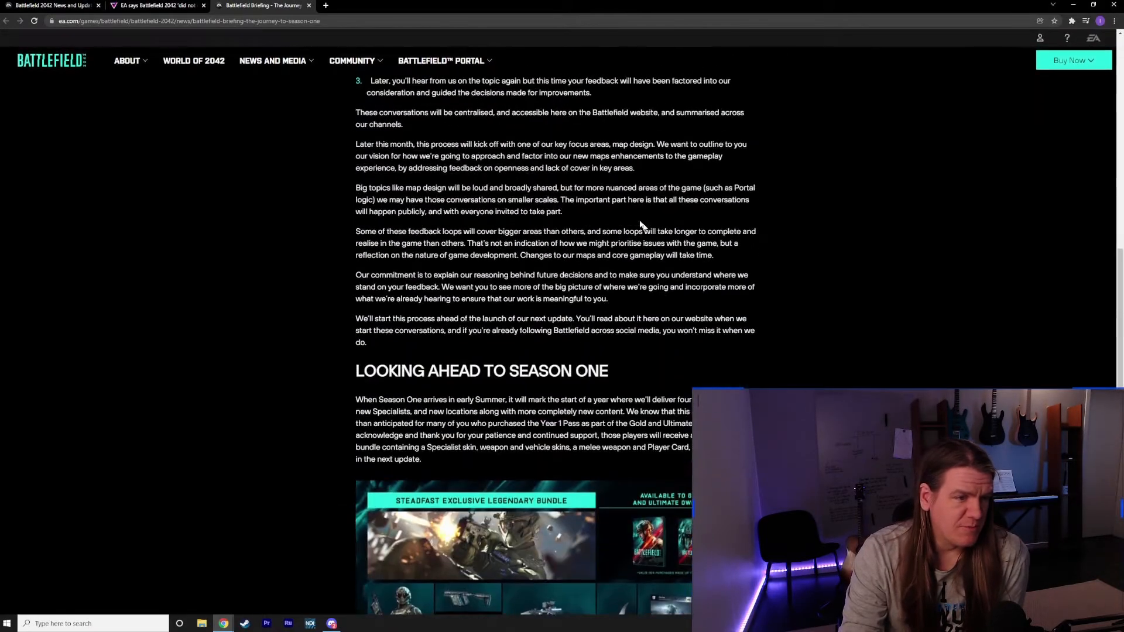
pyautogui.scroll(3)
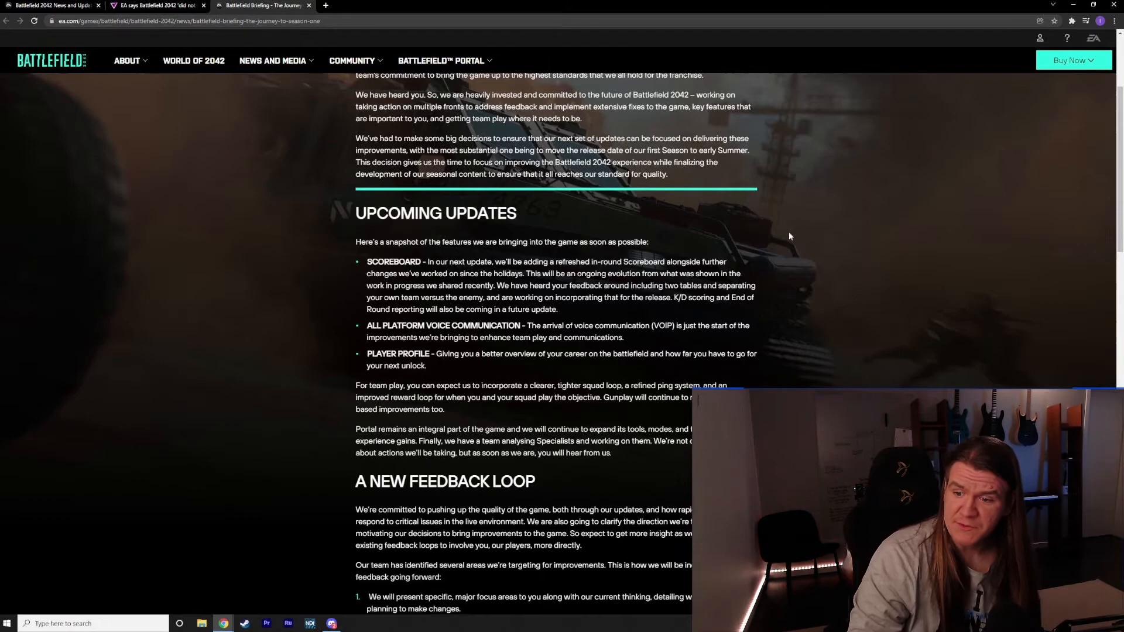
pyautogui.moveTo(807, 269)
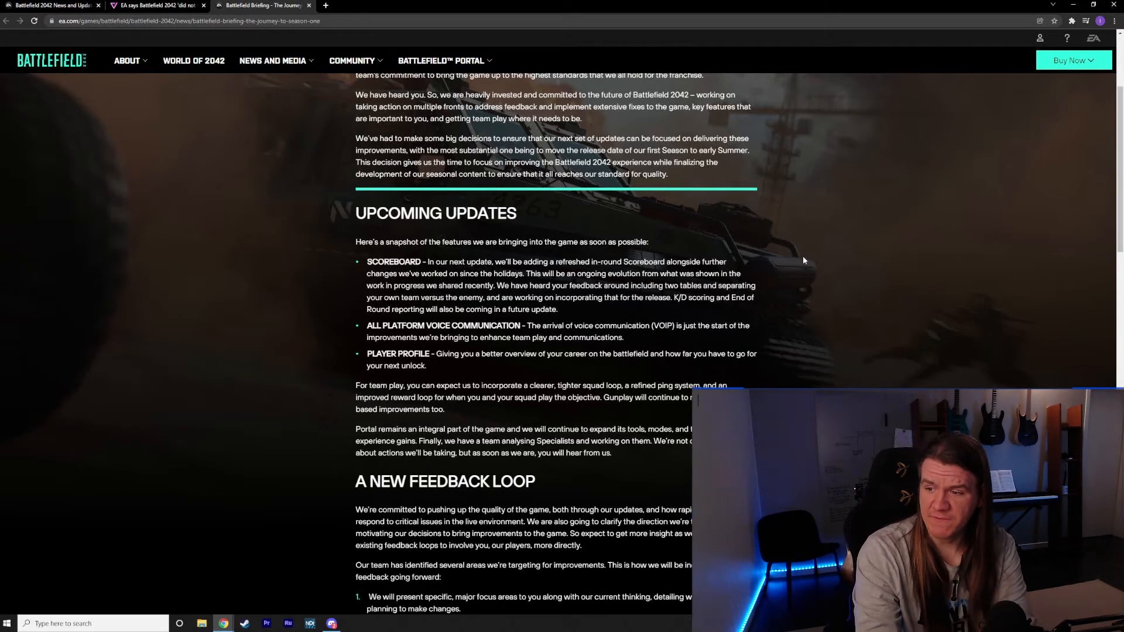
pyautogui.scroll(-3)
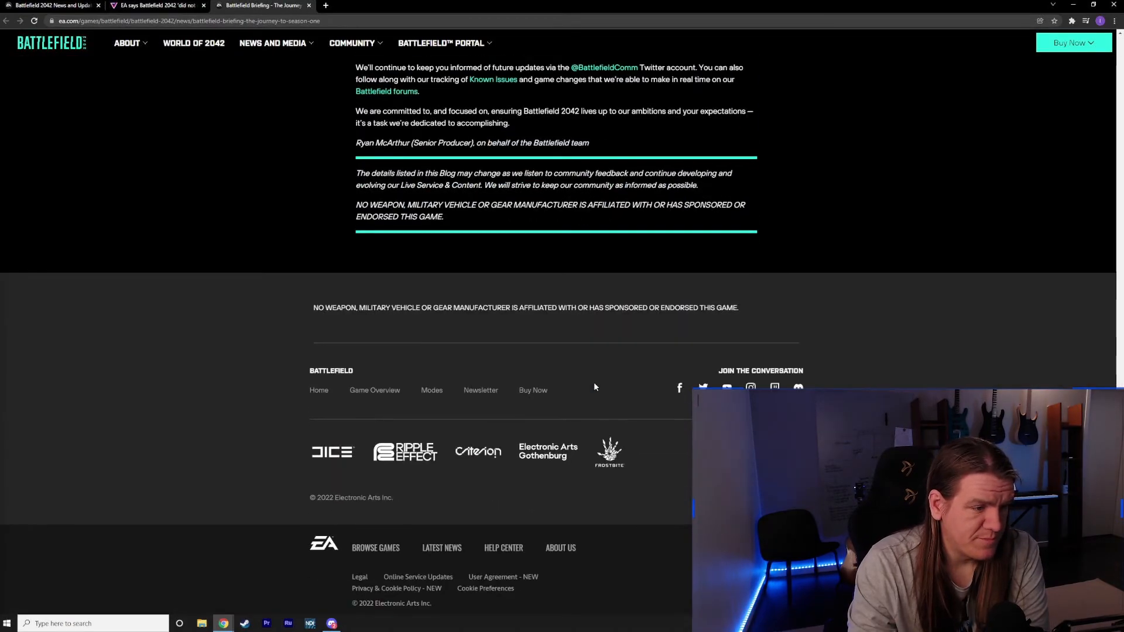
pyautogui.scroll(3)
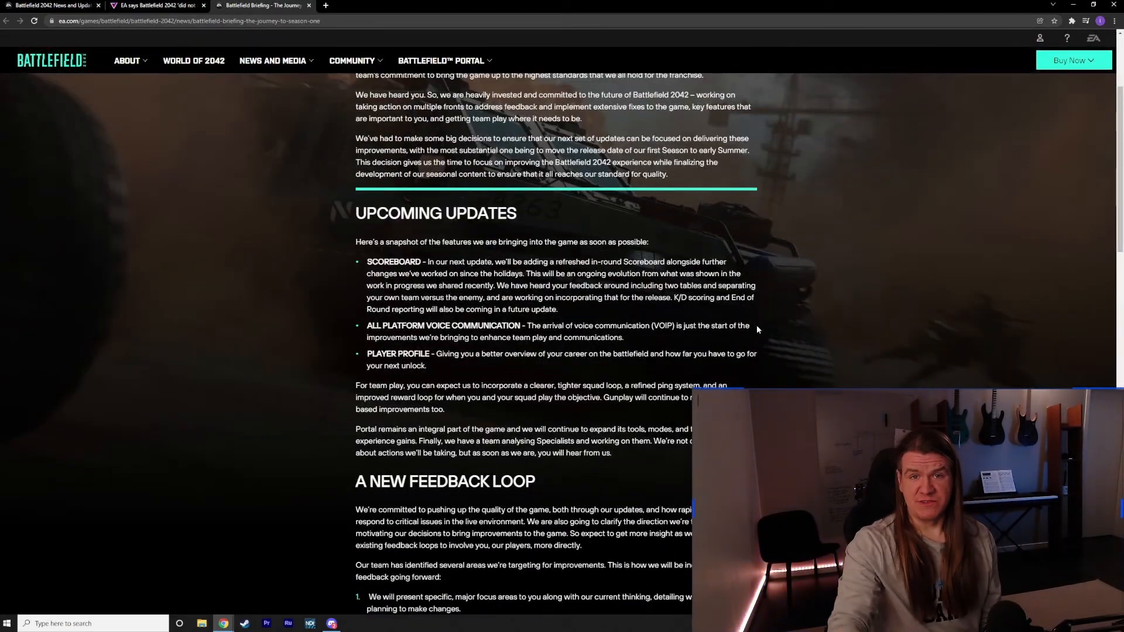